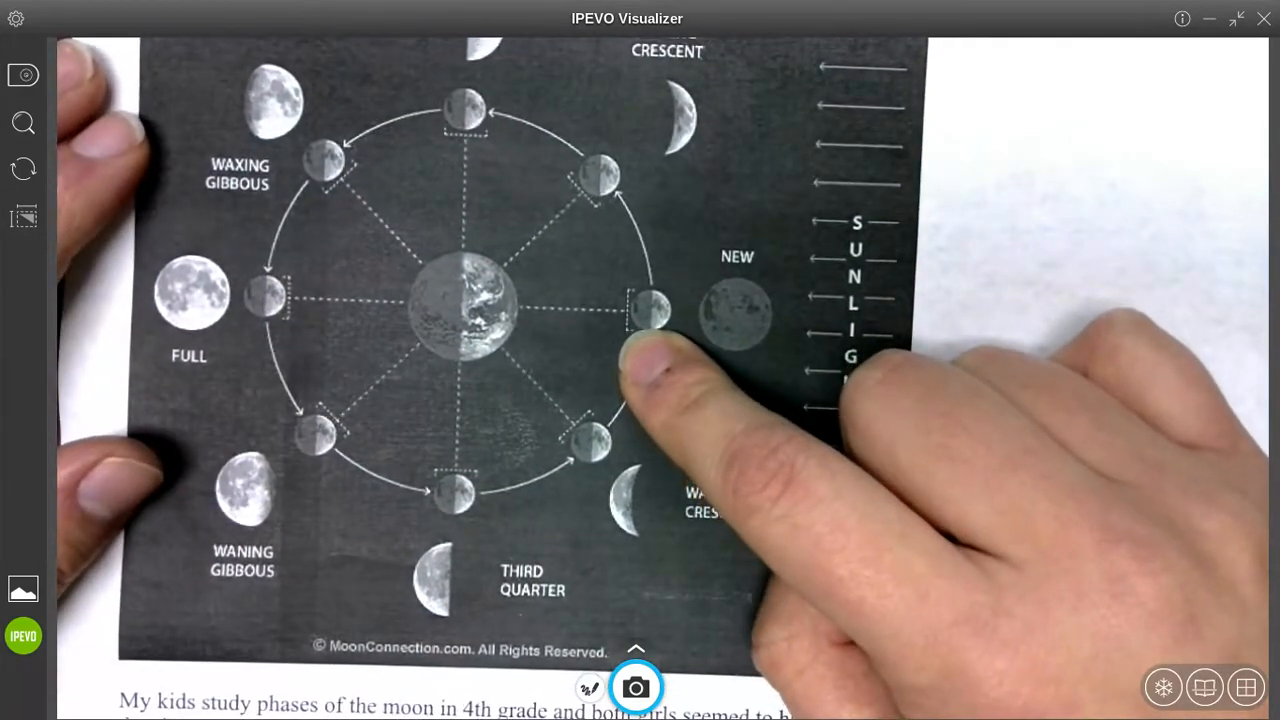
pyautogui.moveTo(750, 400)
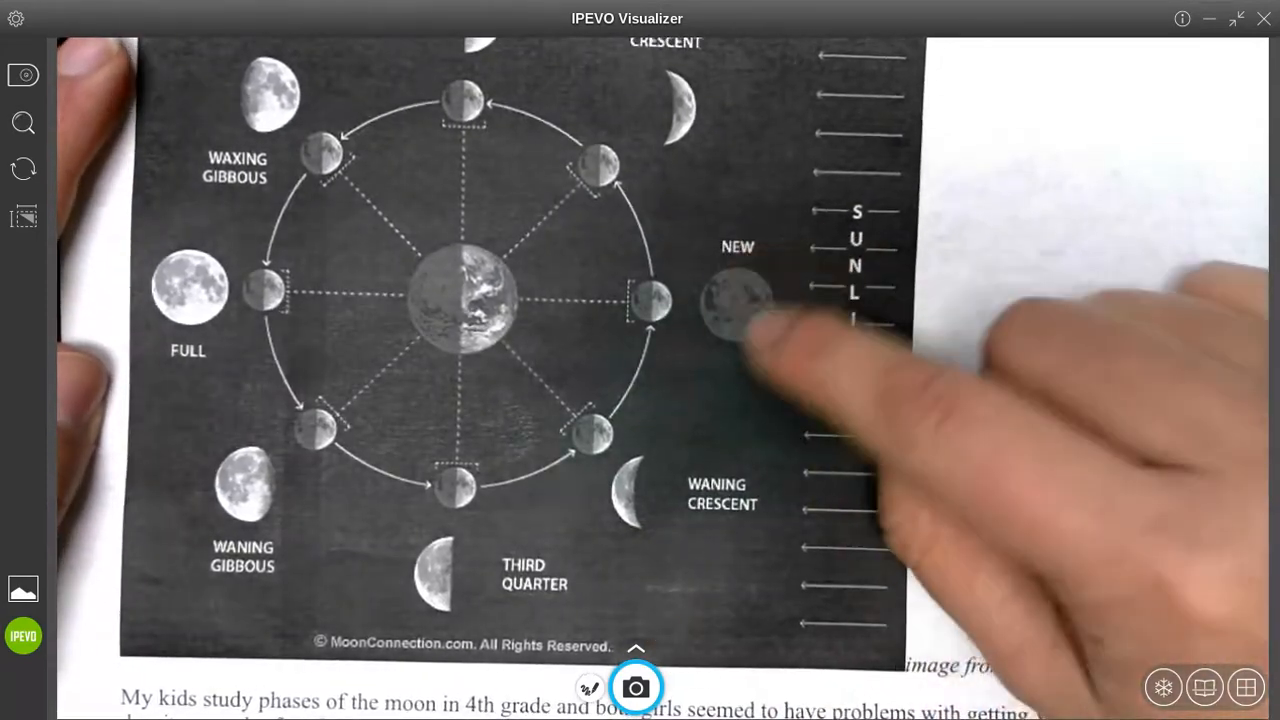
pyautogui.moveTo(760, 340)
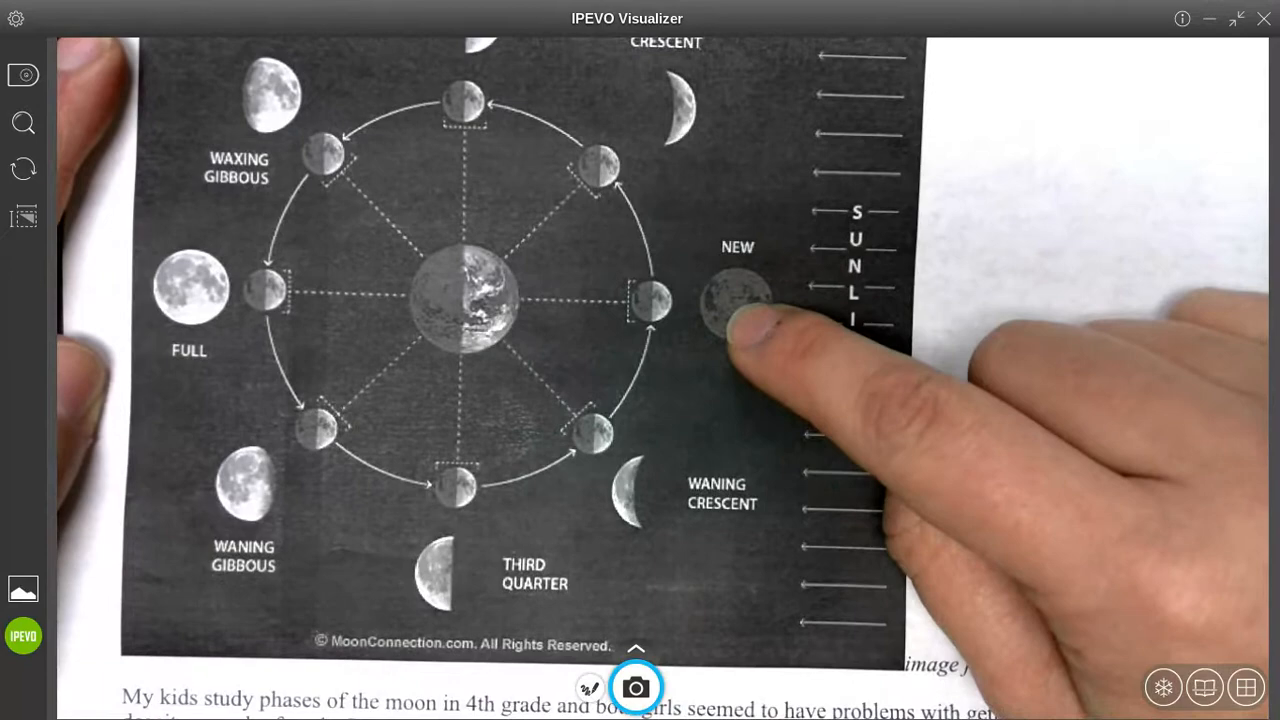